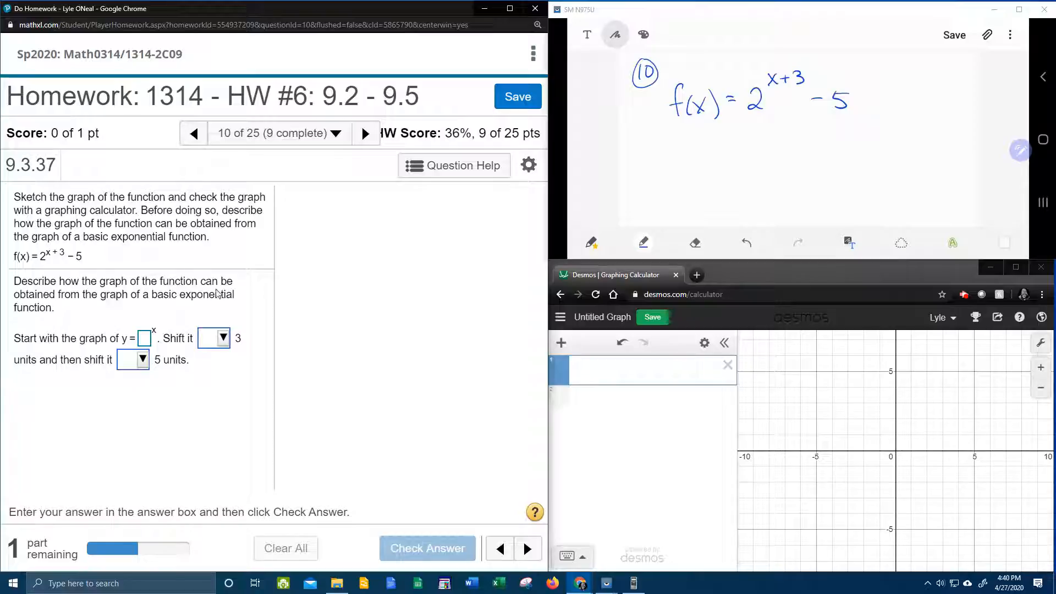
mouse_move(104, 307)
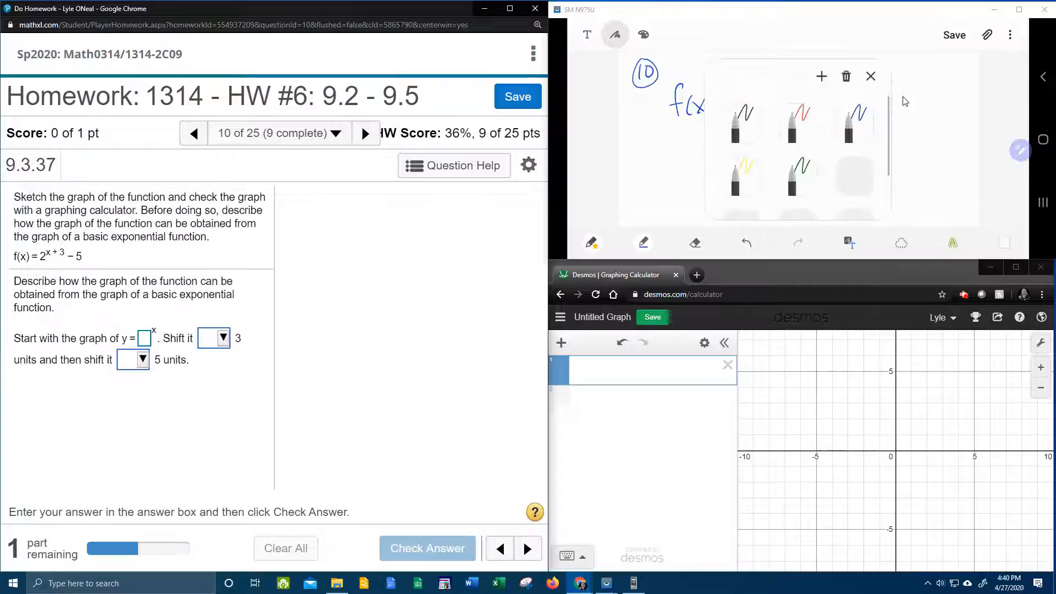
Mark up f(x) = 2^(x+3) − 5 in red: circle +3, 'left' and 'down'.
click(870, 76)
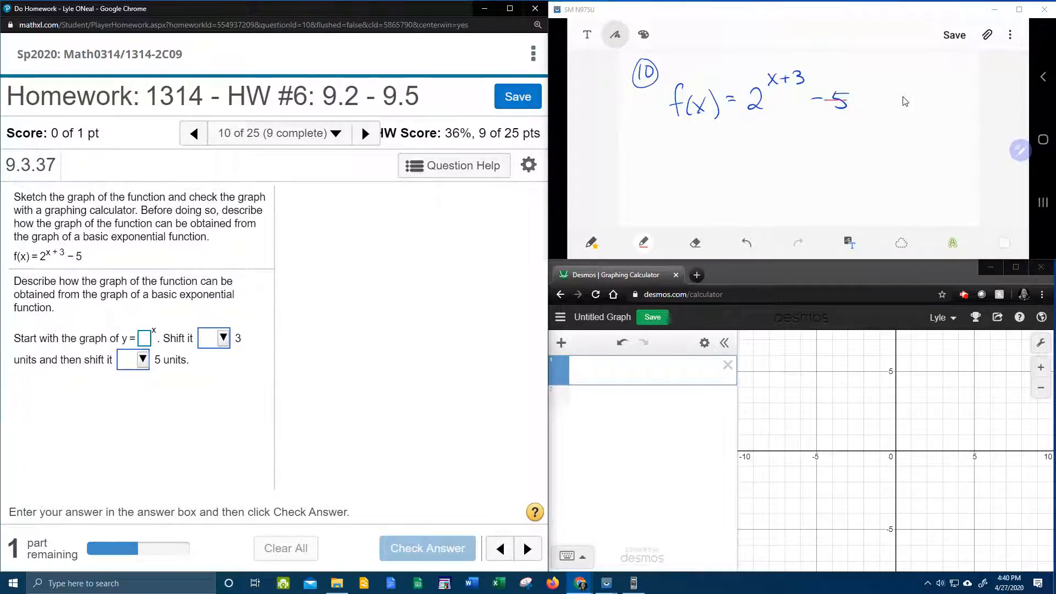
drag(812, 101, 855, 102)
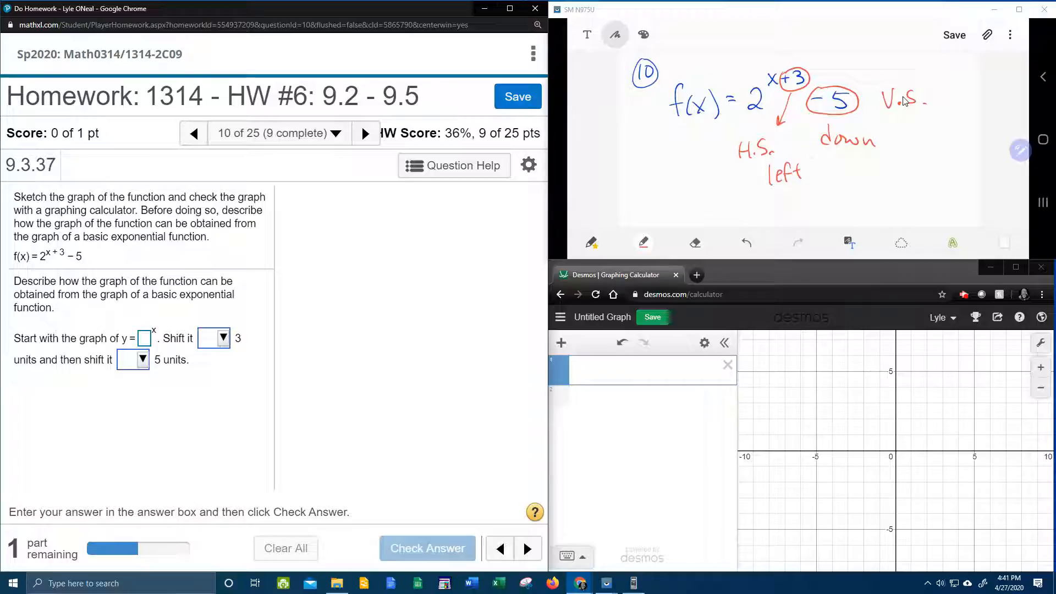
drag(818, 139, 876, 138)
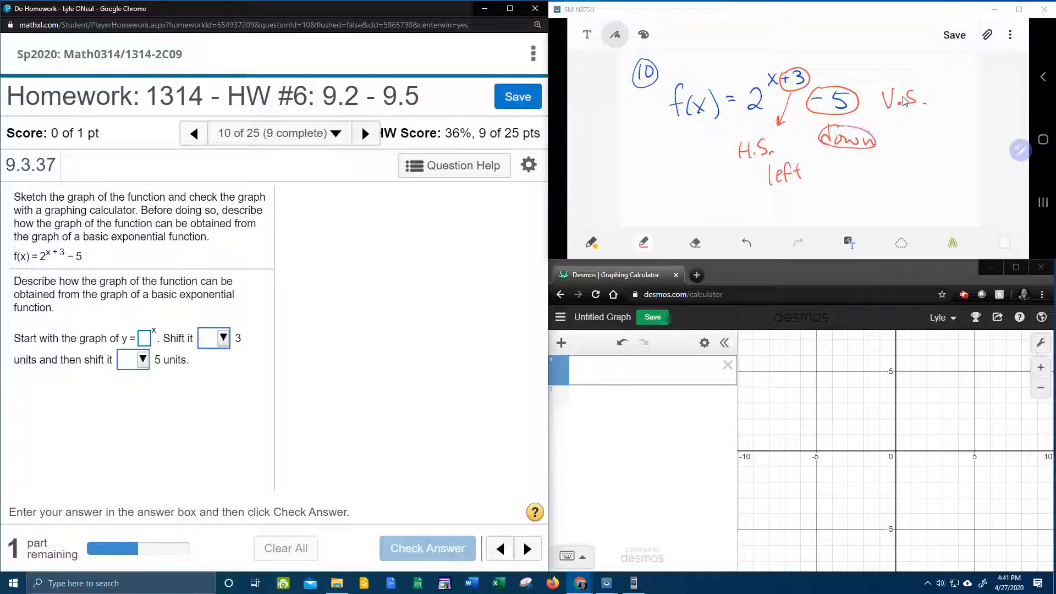
drag(771, 171, 808, 172)
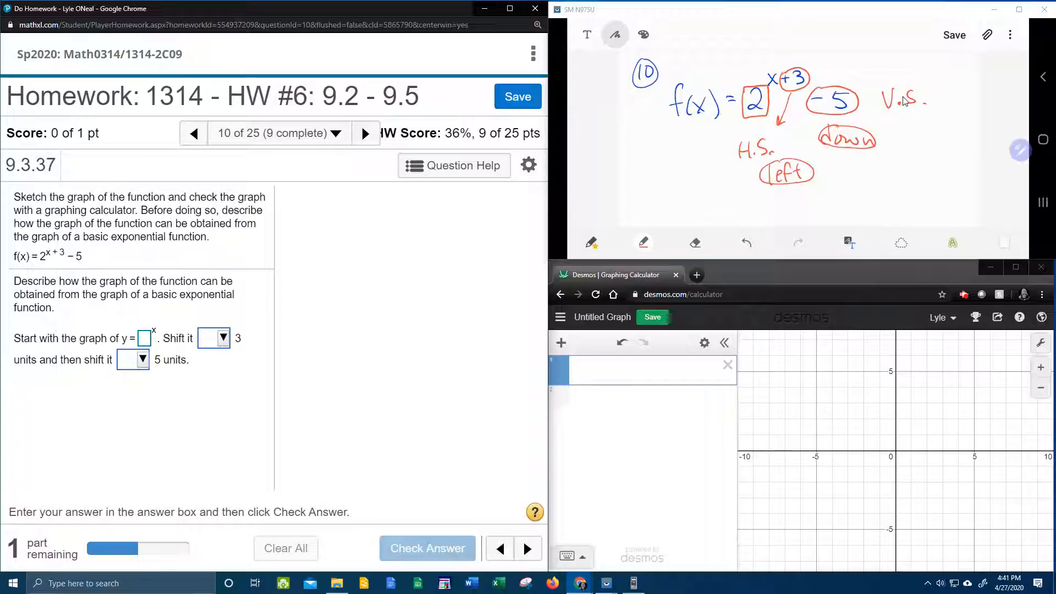
mouse_move(340, 273)
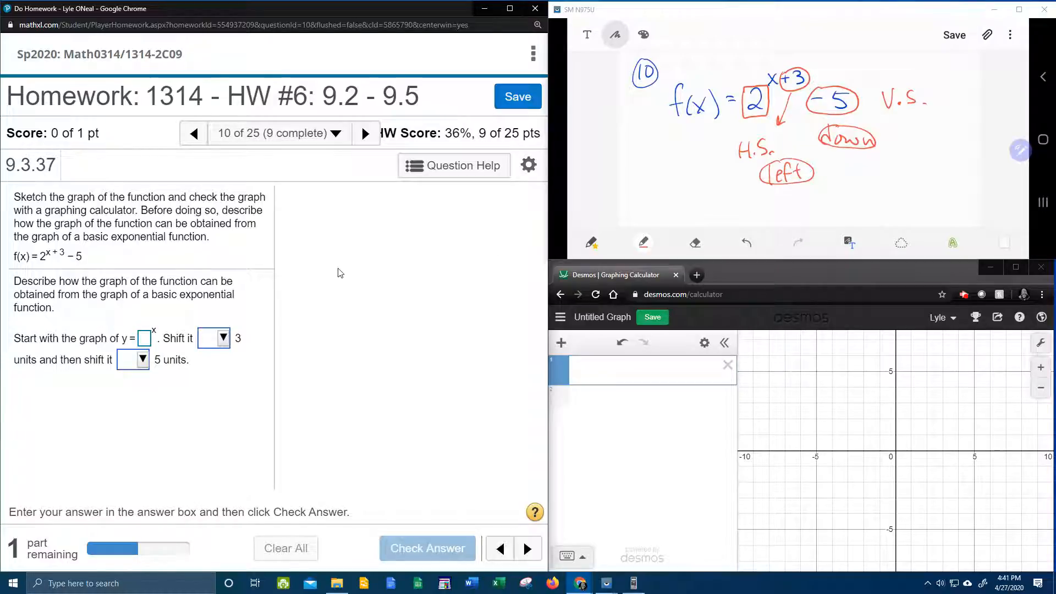
mouse_move(167, 326)
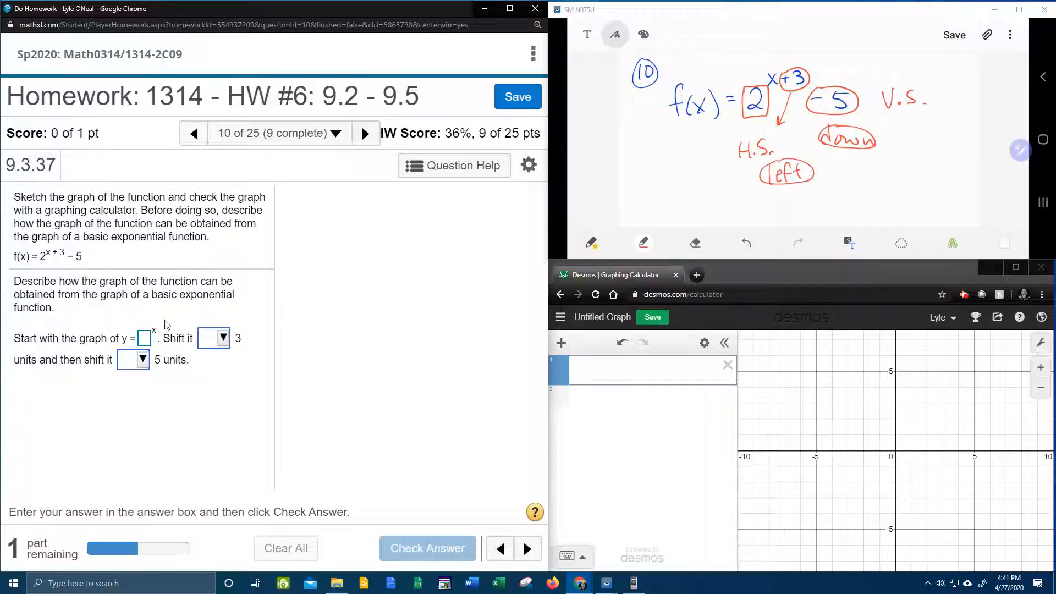
Answer base 2, shifted left 3 then down 5, and submit for checking.
click(143, 338)
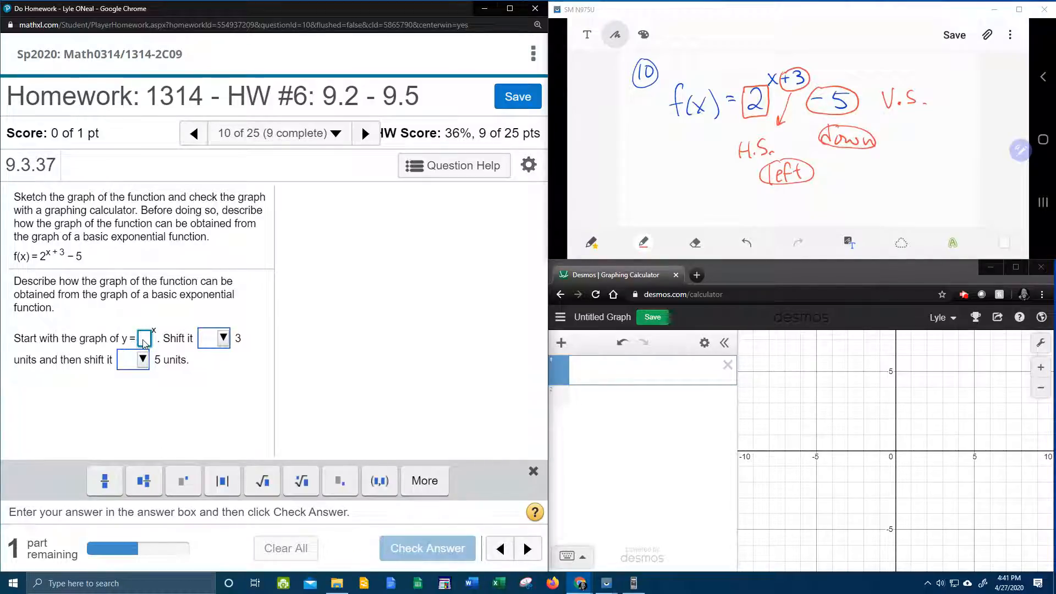
text(2)
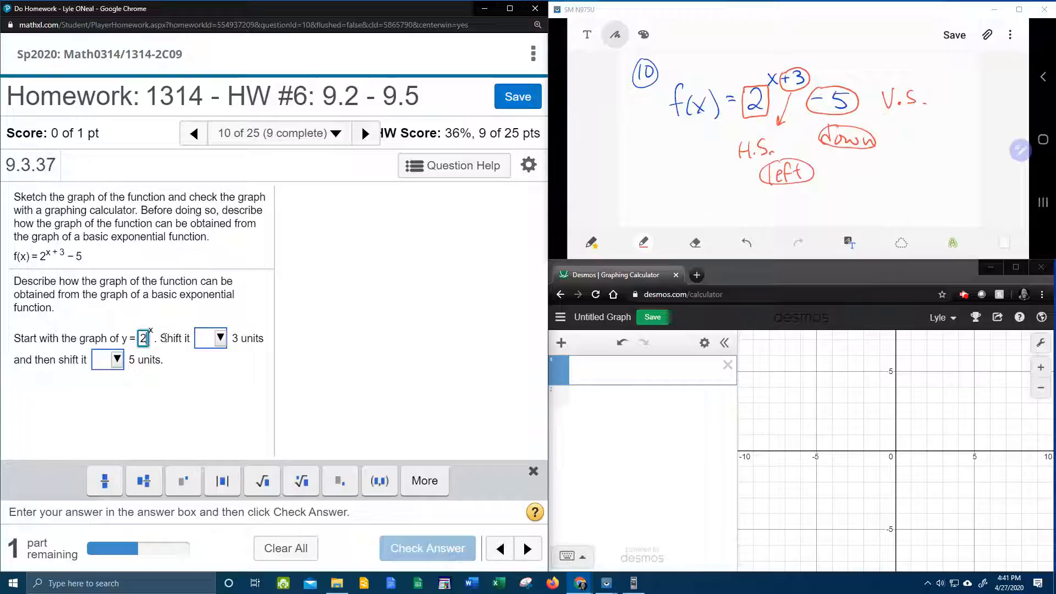
click(220, 338)
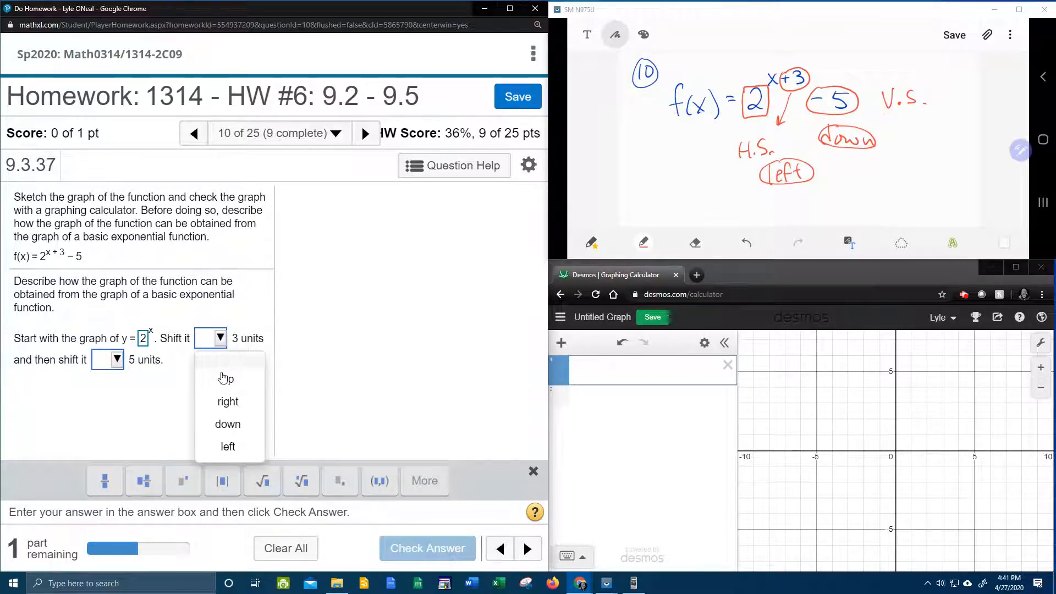
click(227, 446)
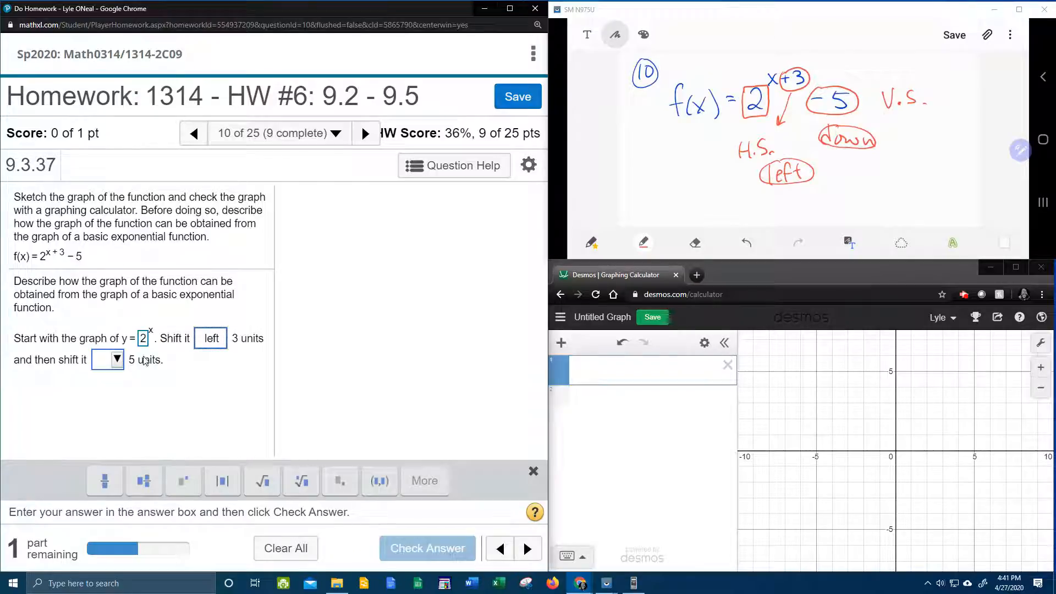
click(107, 359)
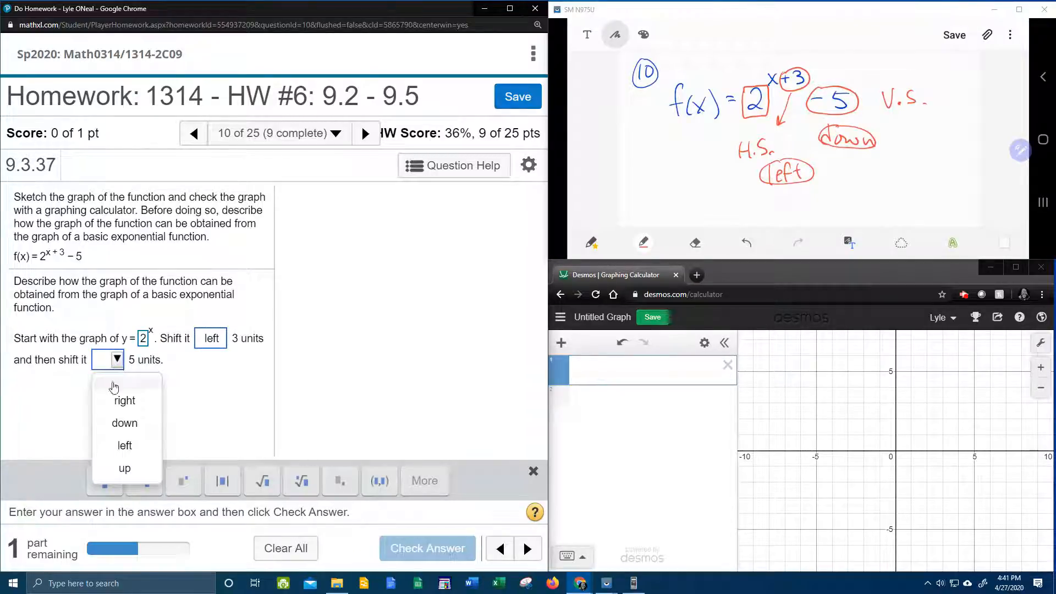
click(124, 422)
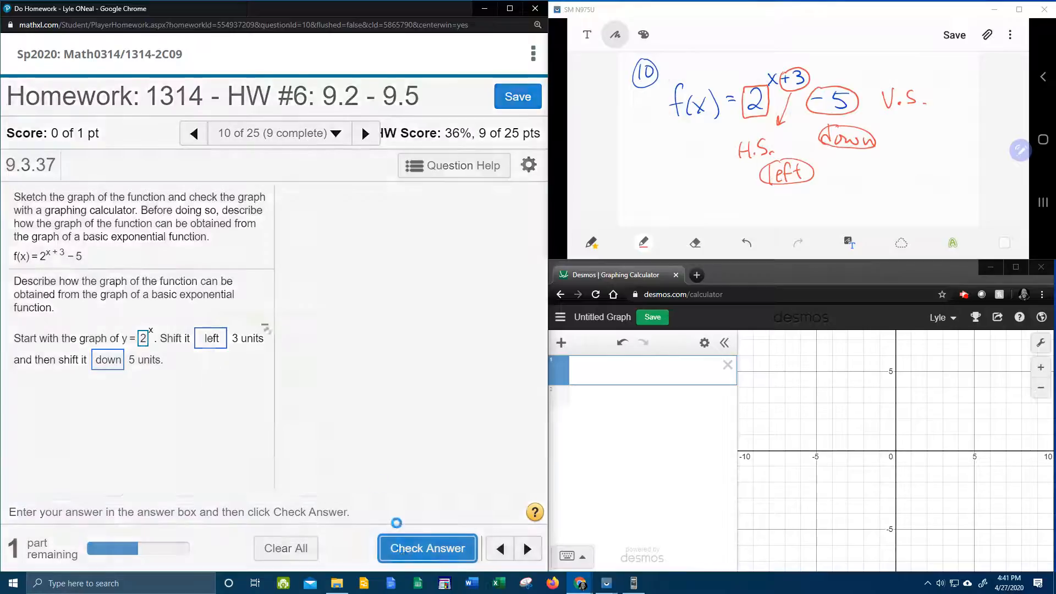
click(427, 547)
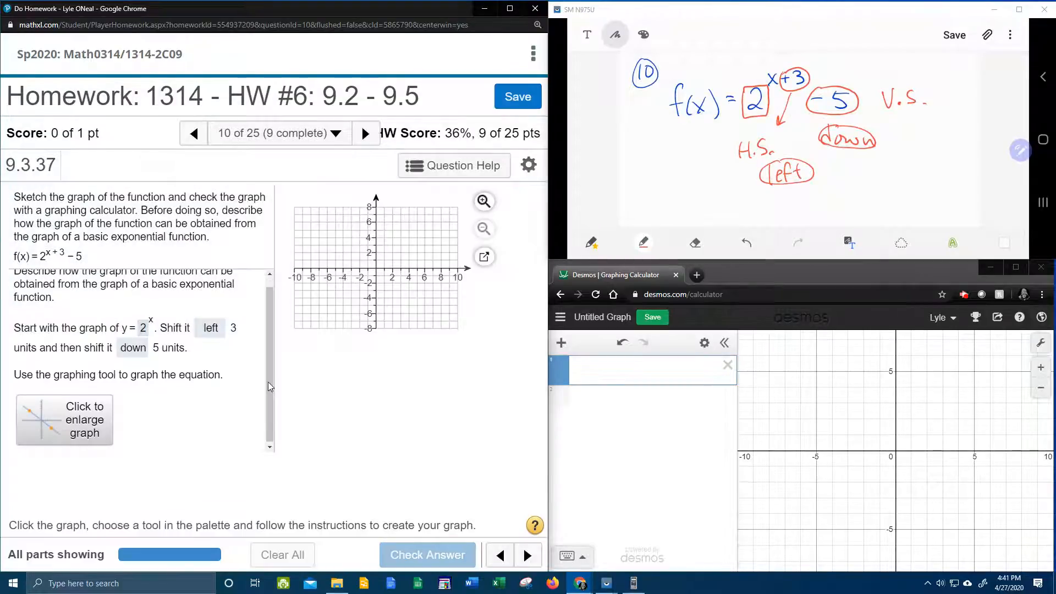
mouse_move(380, 283)
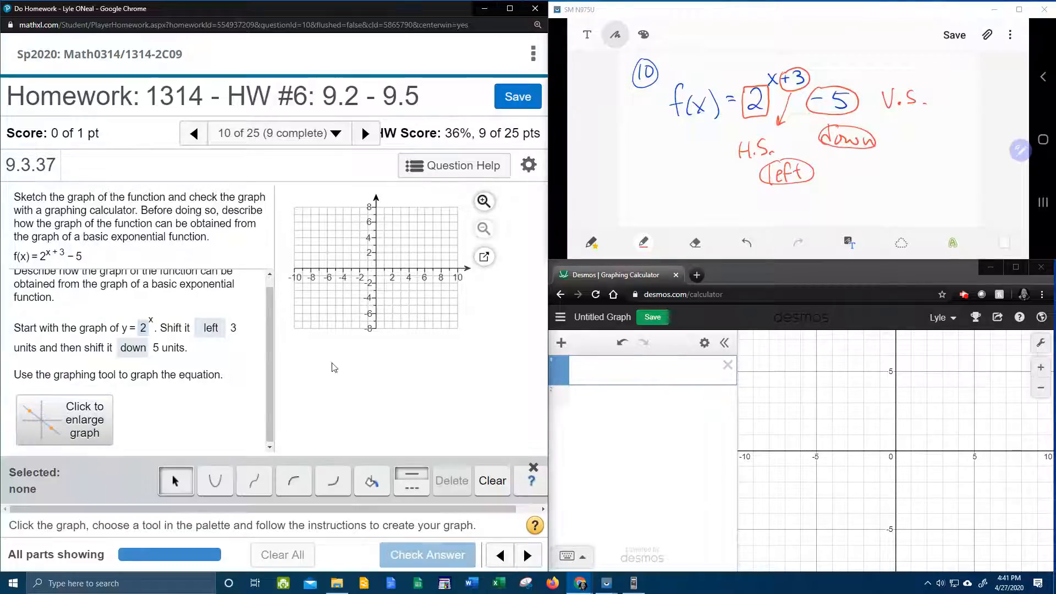
mouse_move(293, 480)
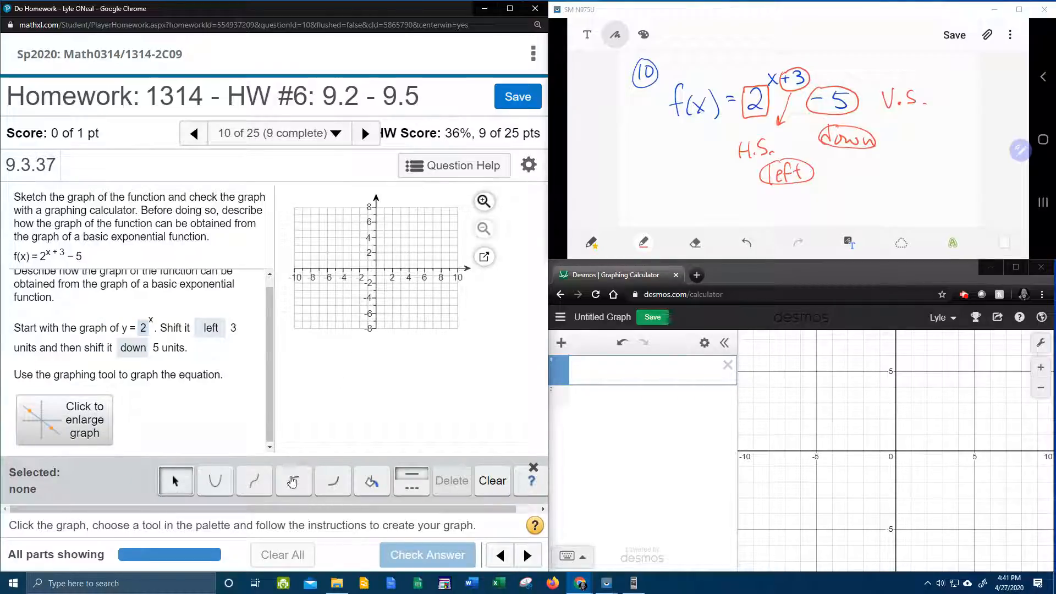
mouse_move(293, 481)
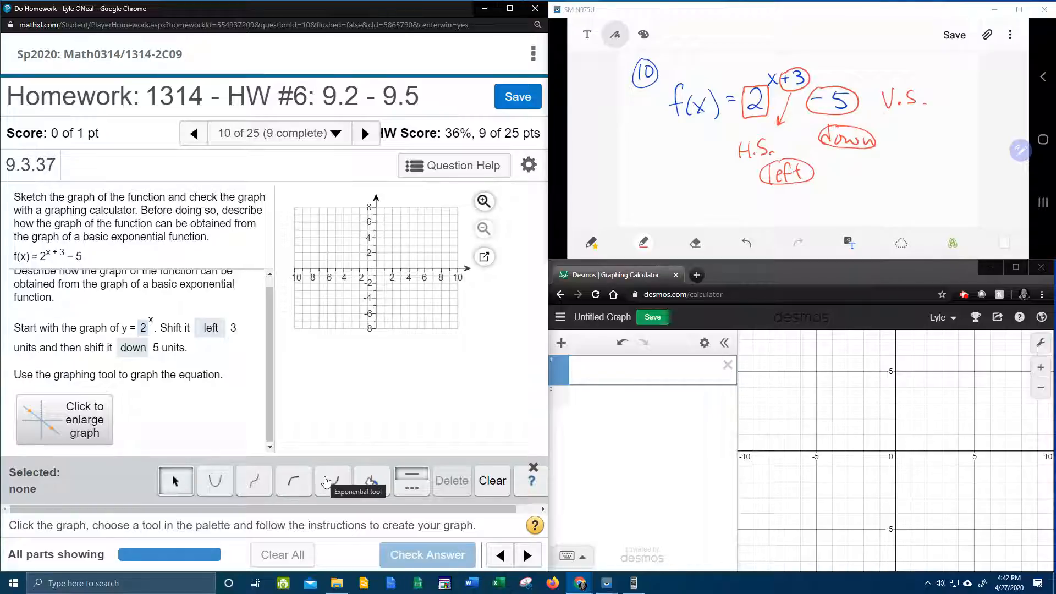
Activate the Exponential tool and start the curve on the graph grid.
click(332, 481)
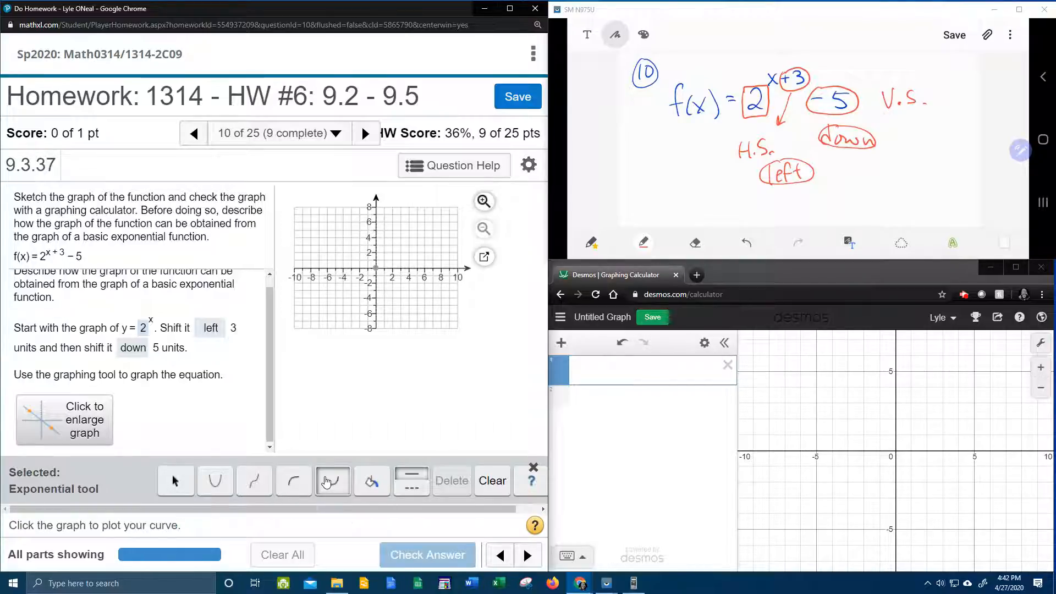
click(375, 310)
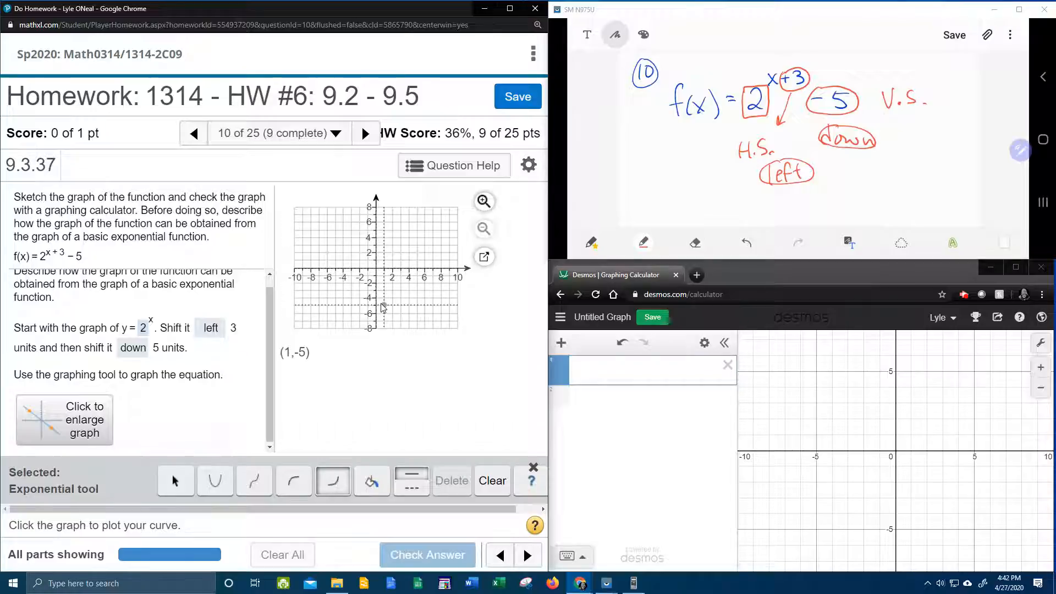
mouse_move(376, 271)
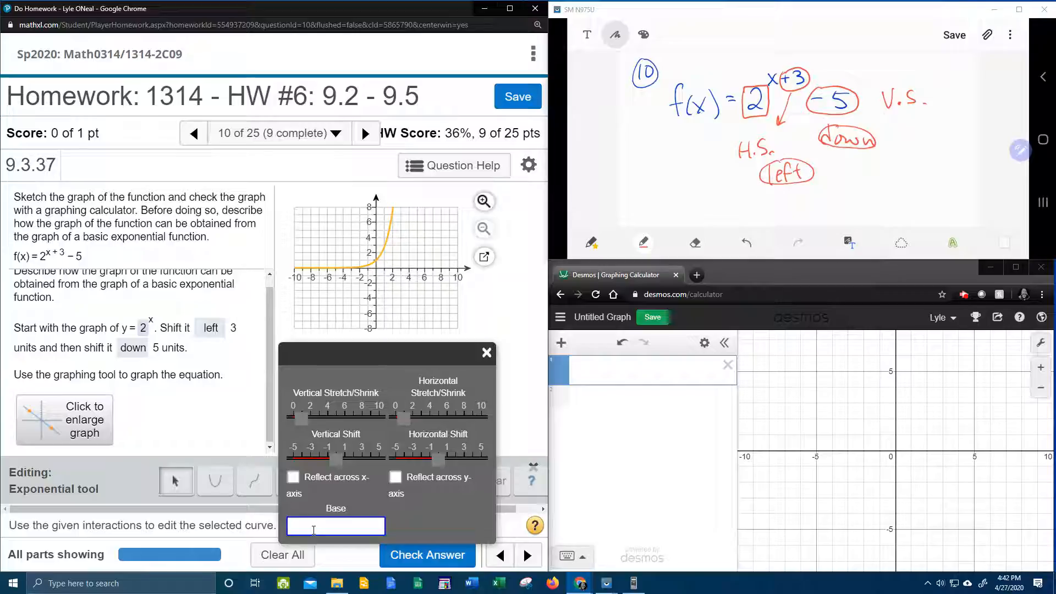
Give the exponential curve base 2, vertical shift −5 and horizontal shift −3.
text(2)
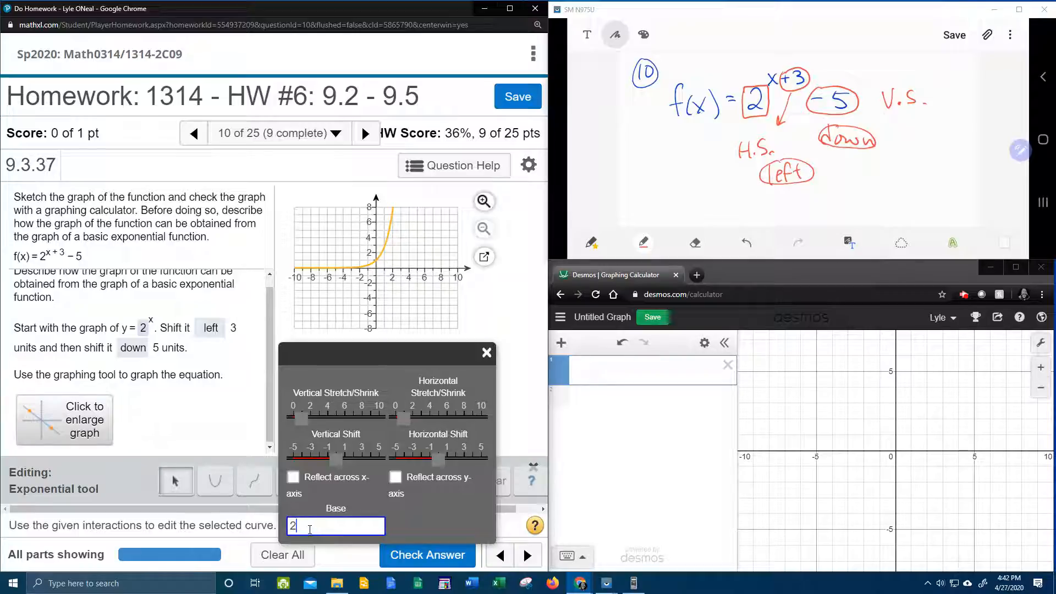
mouse_move(337, 464)
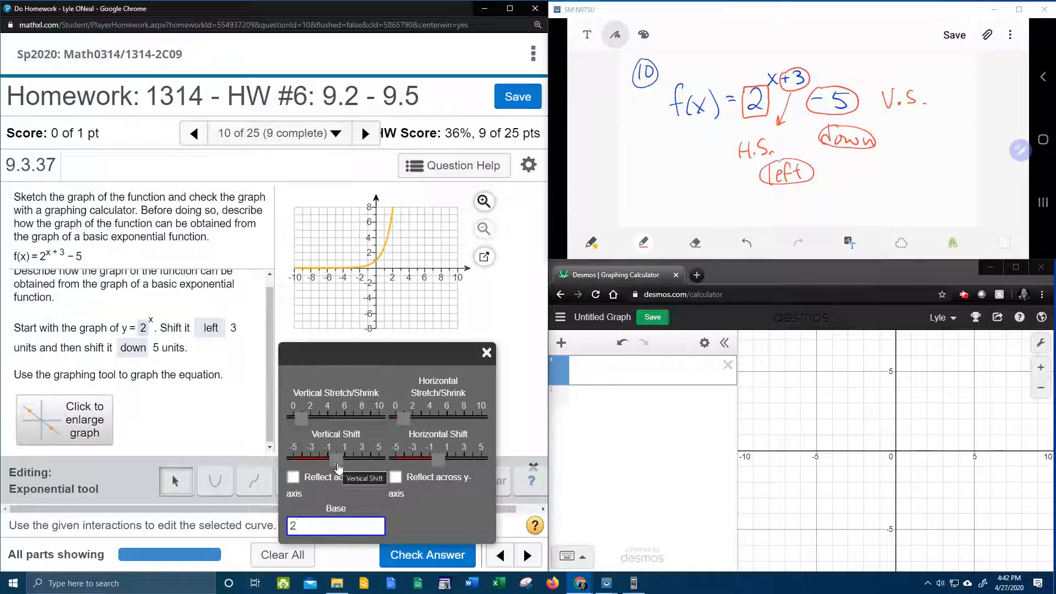
click(335, 526)
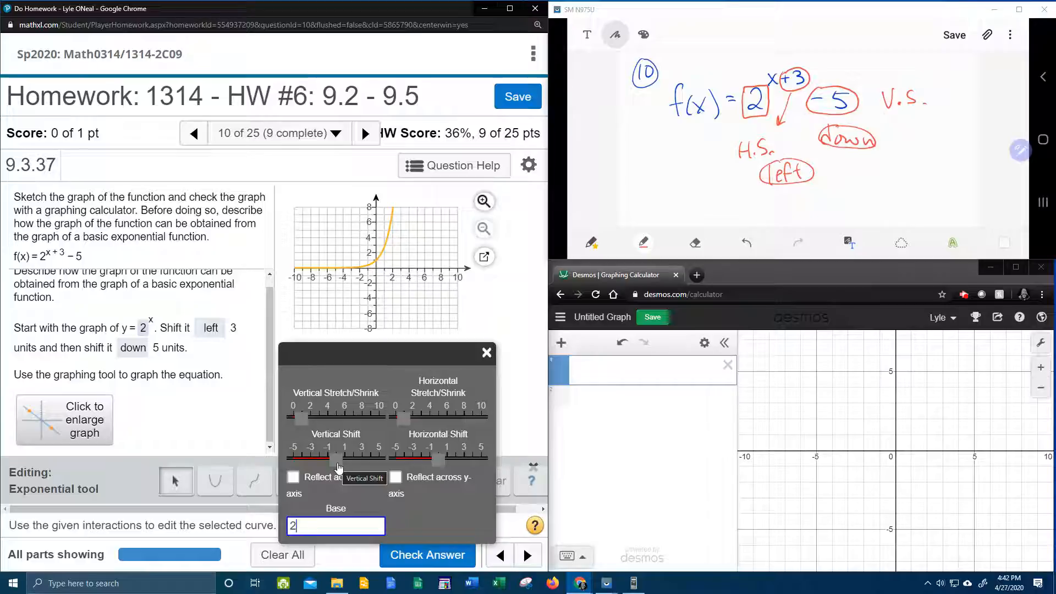
drag(343, 454, 301, 454)
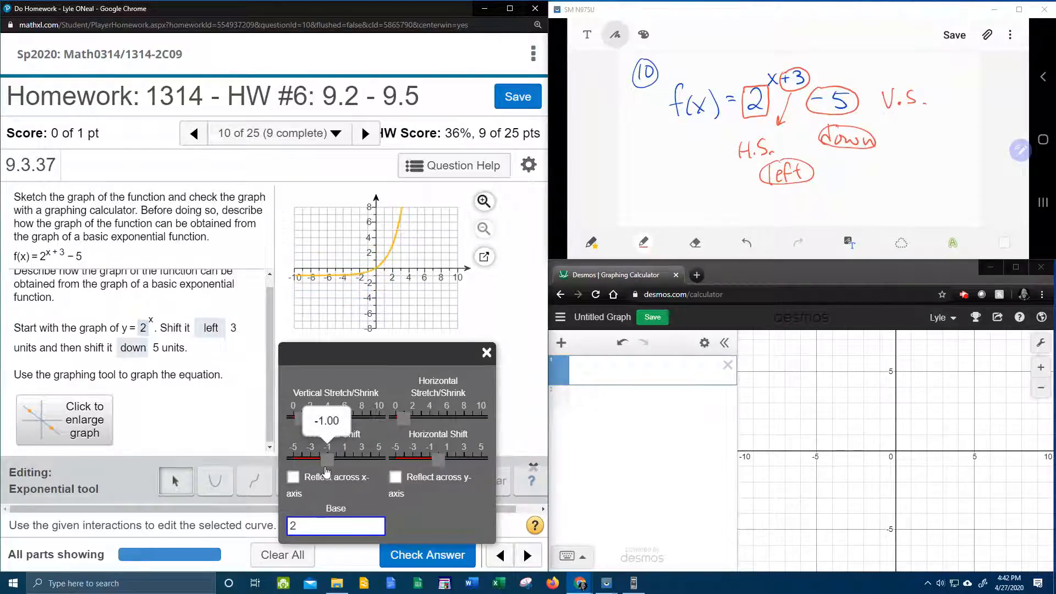
drag(328, 460, 319, 459)
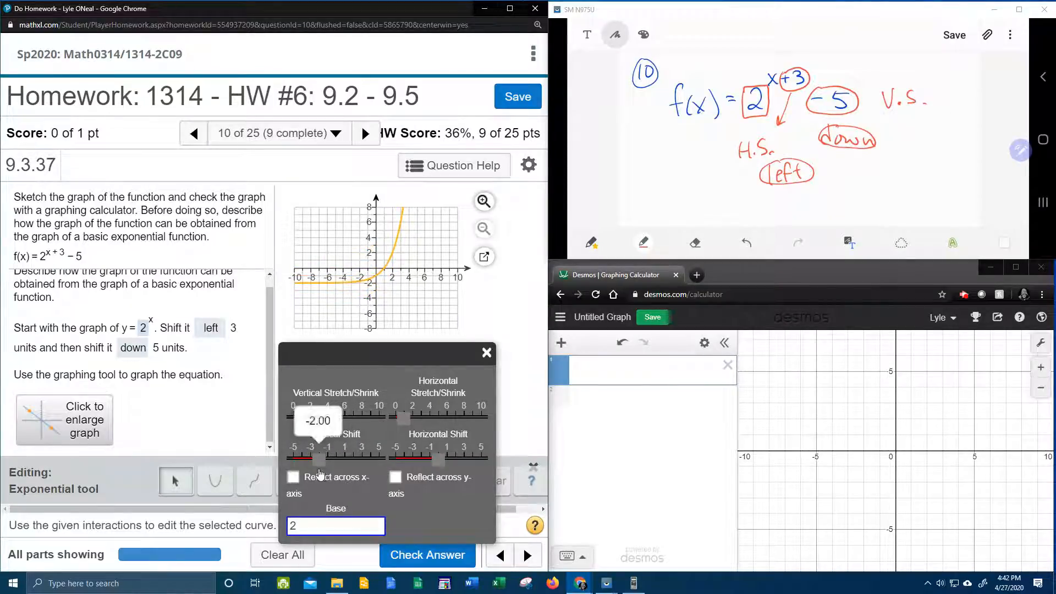
drag(326, 457, 289, 458)
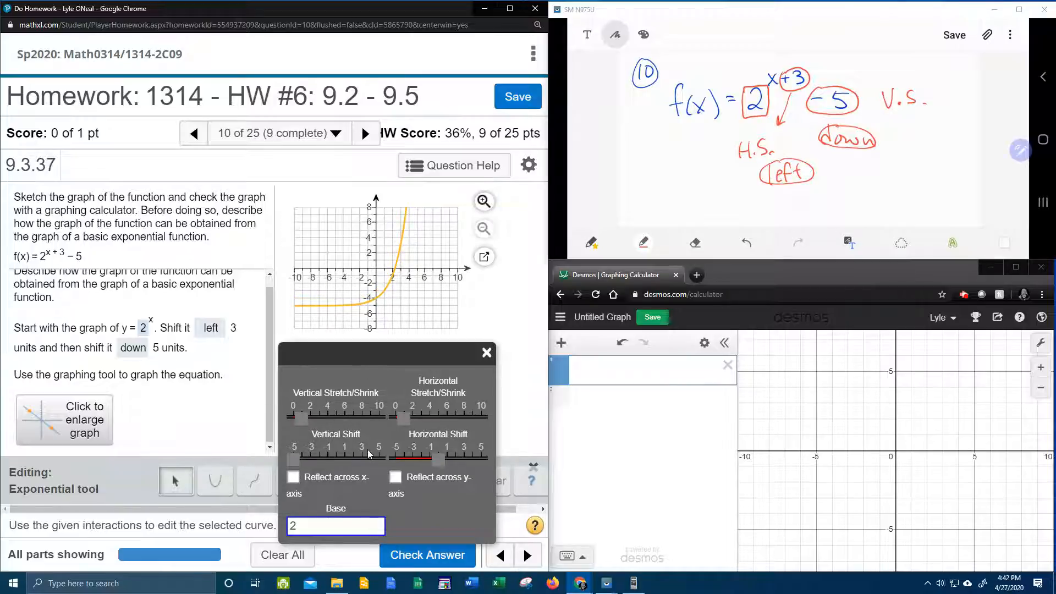
mouse_move(439, 463)
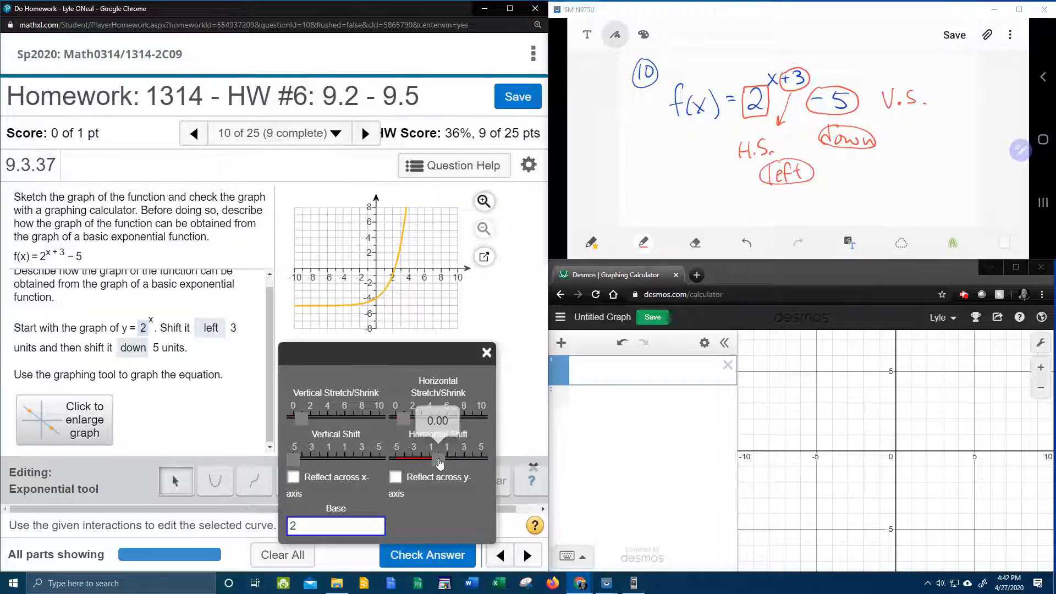
drag(446, 458, 410, 457)
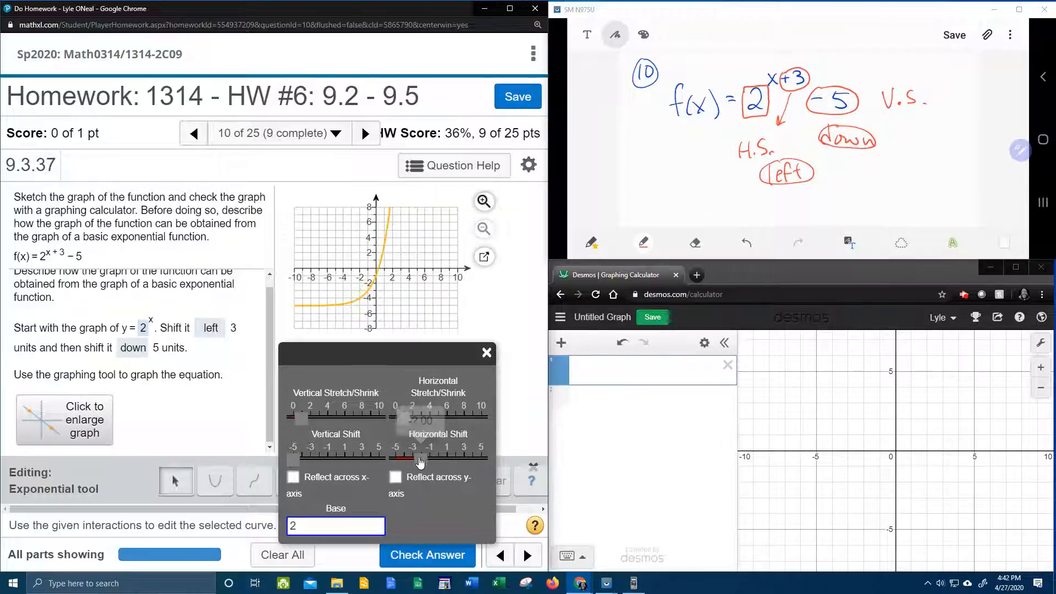
drag(443, 458, 421, 457)
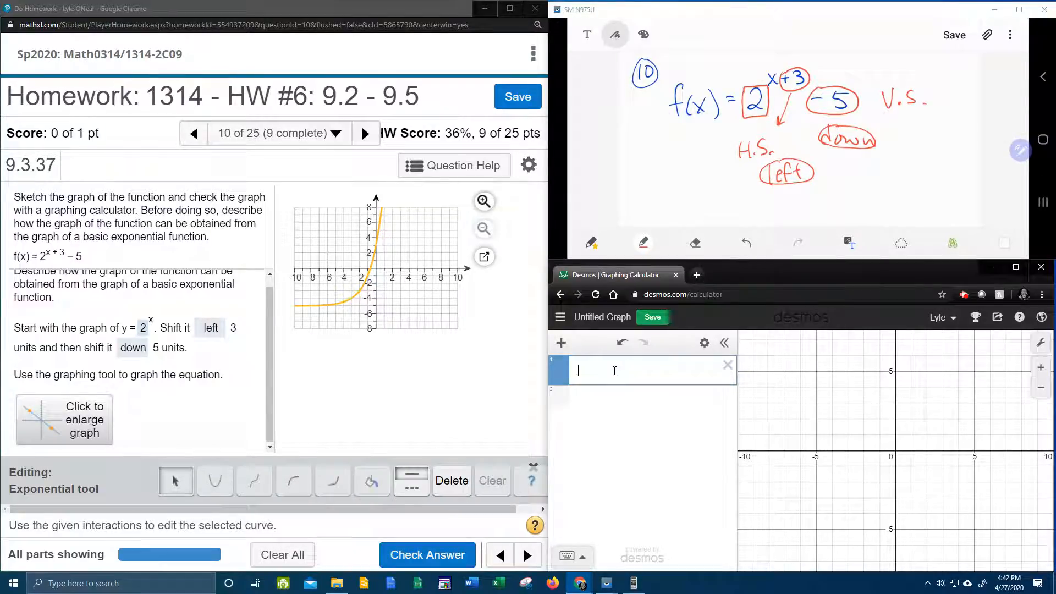
Graph f(x)=2^(x+3)-5 in Desmos, then submit the homework graph for checking.
text(f(x) =)
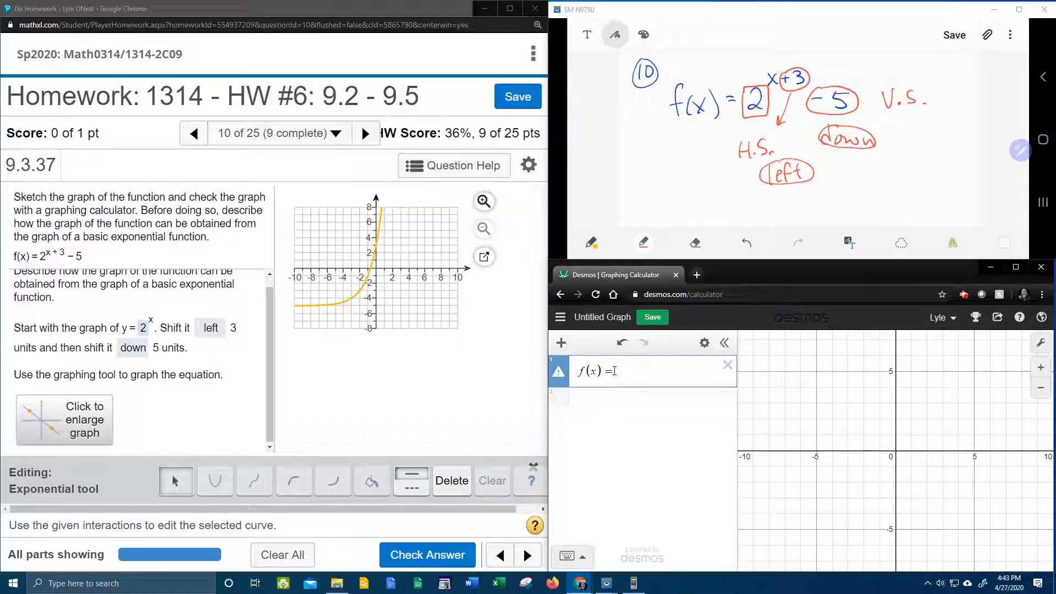
text(2^x)
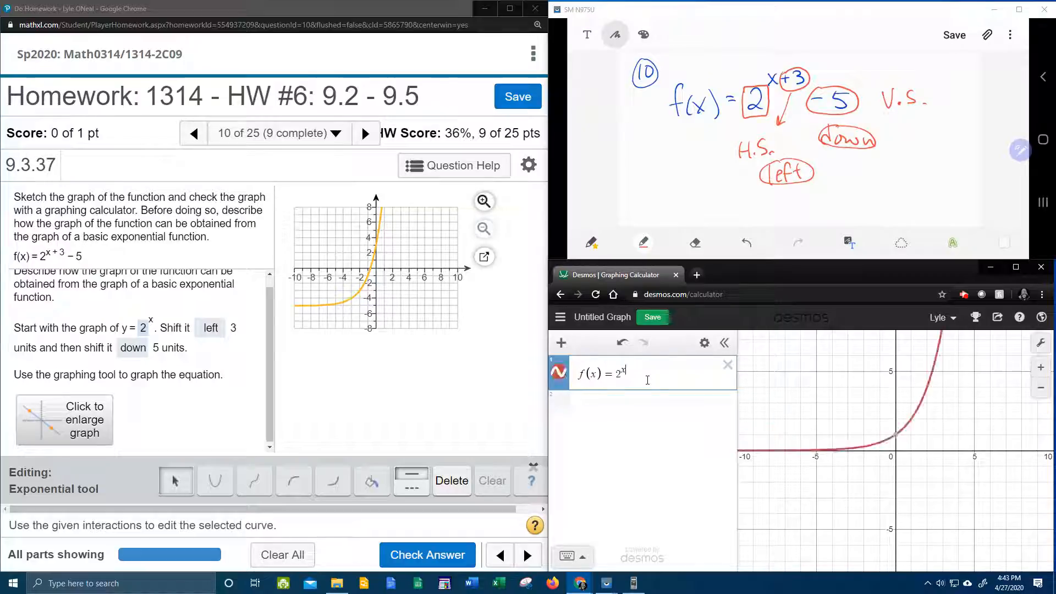
text(+)
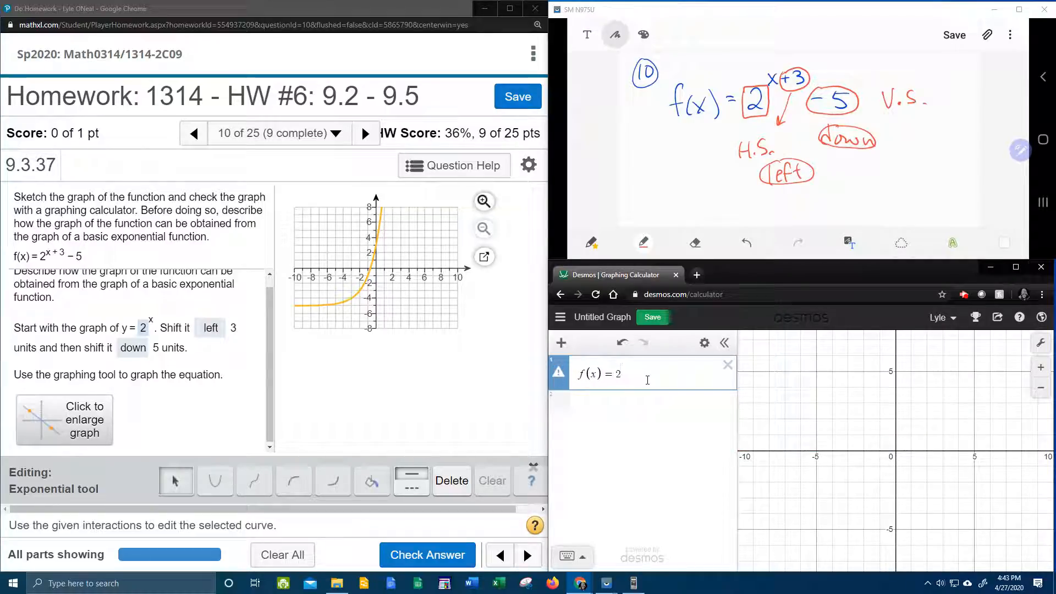
text((x)
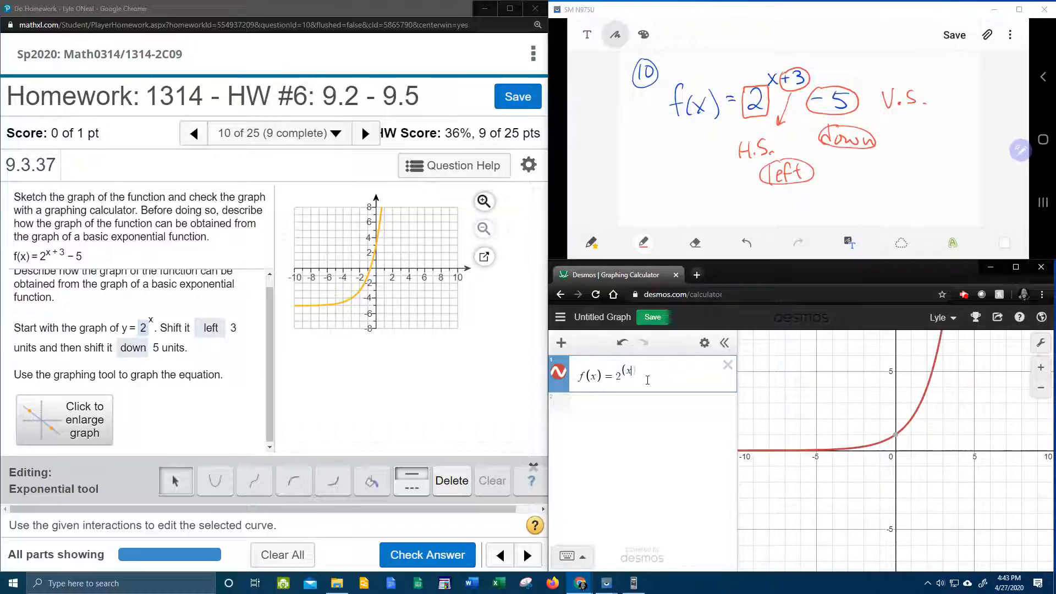
text(+3)
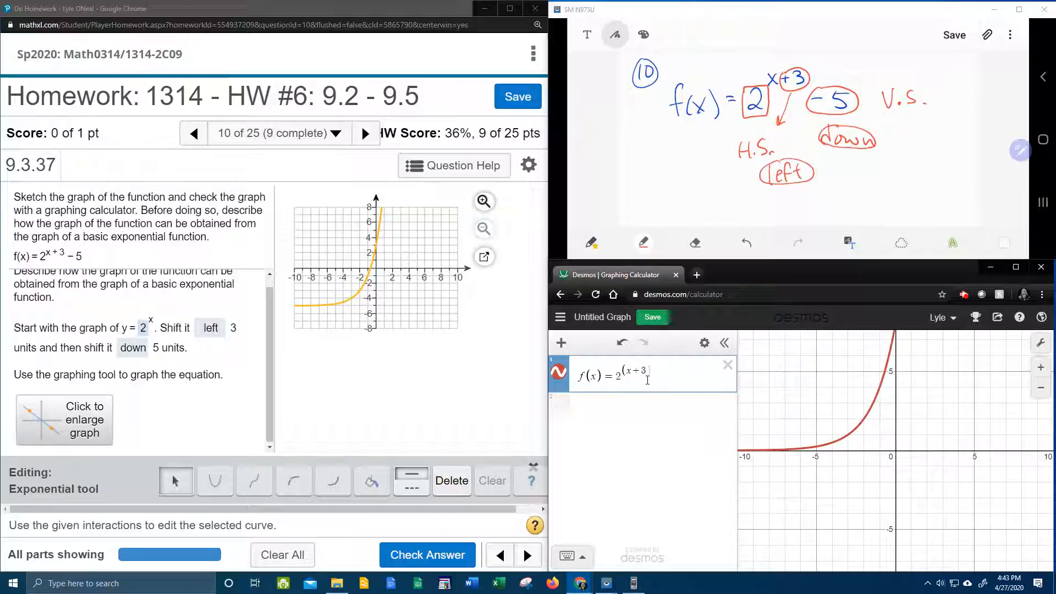
text(-5)
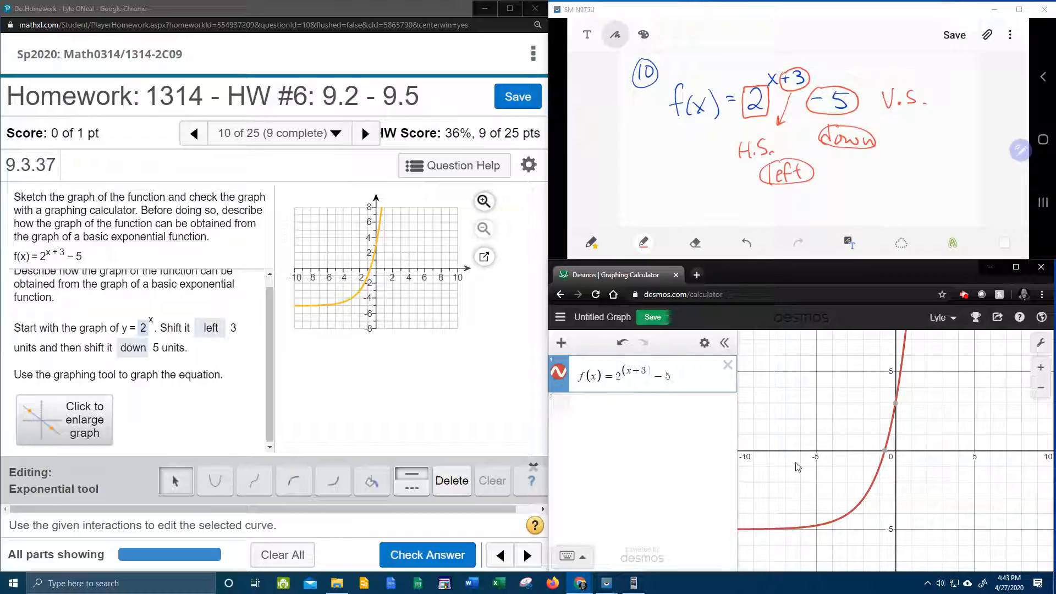
mouse_move(886, 453)
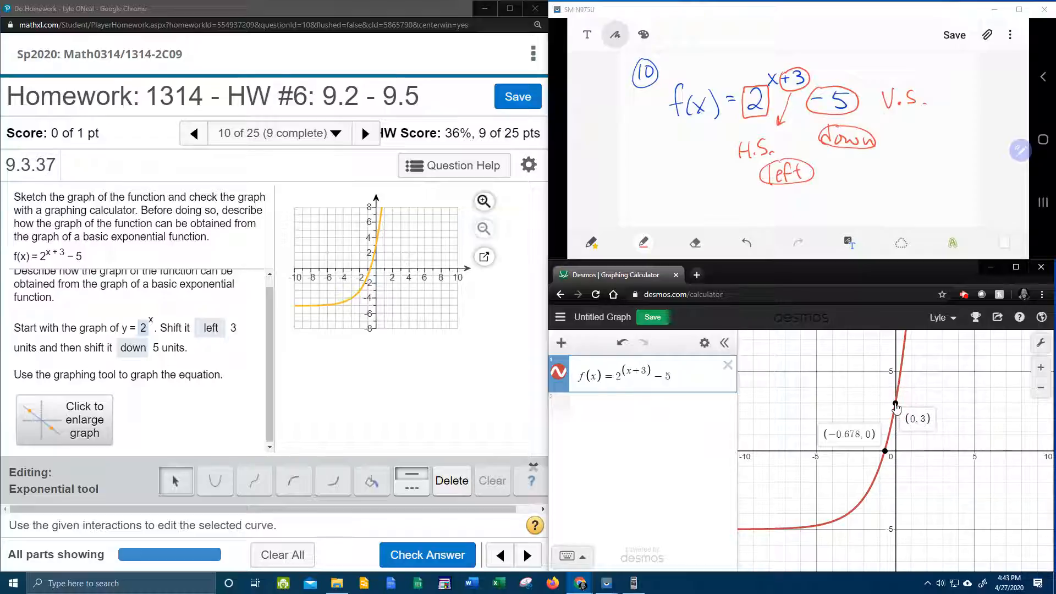
mouse_move(377, 250)
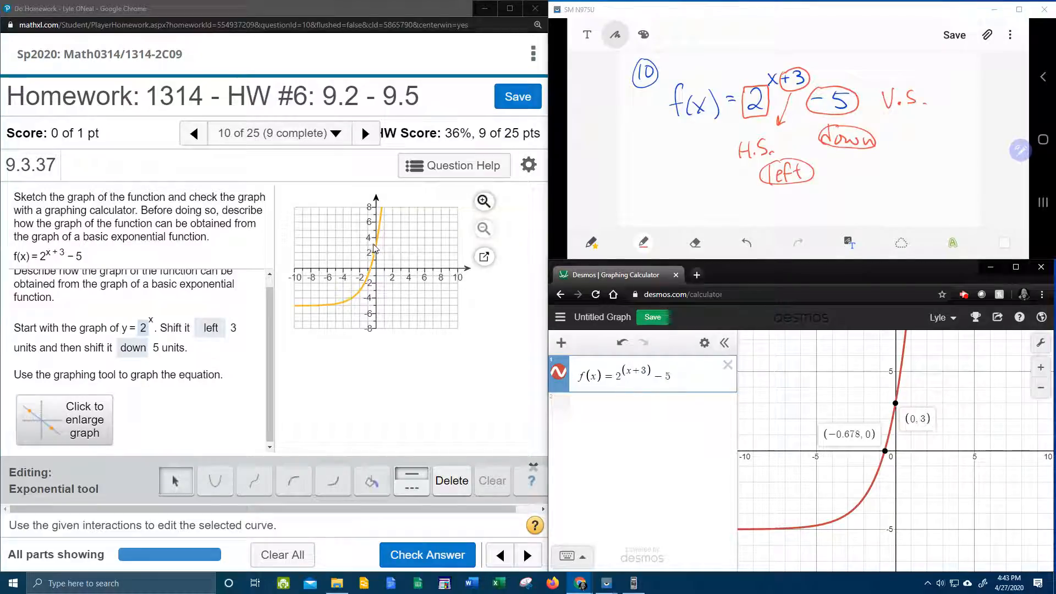
mouse_move(378, 250)
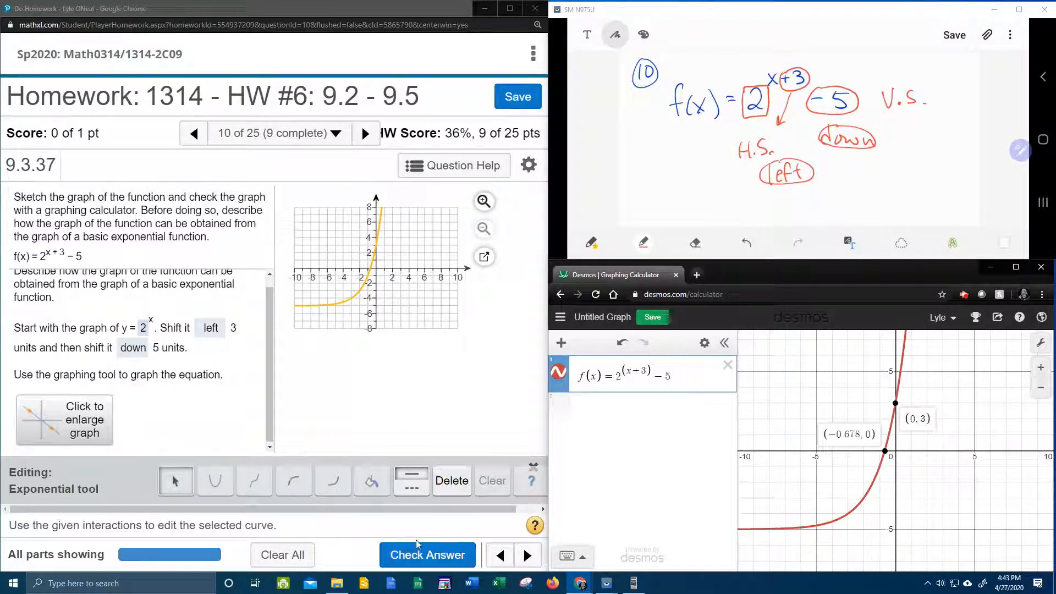
click(426, 554)
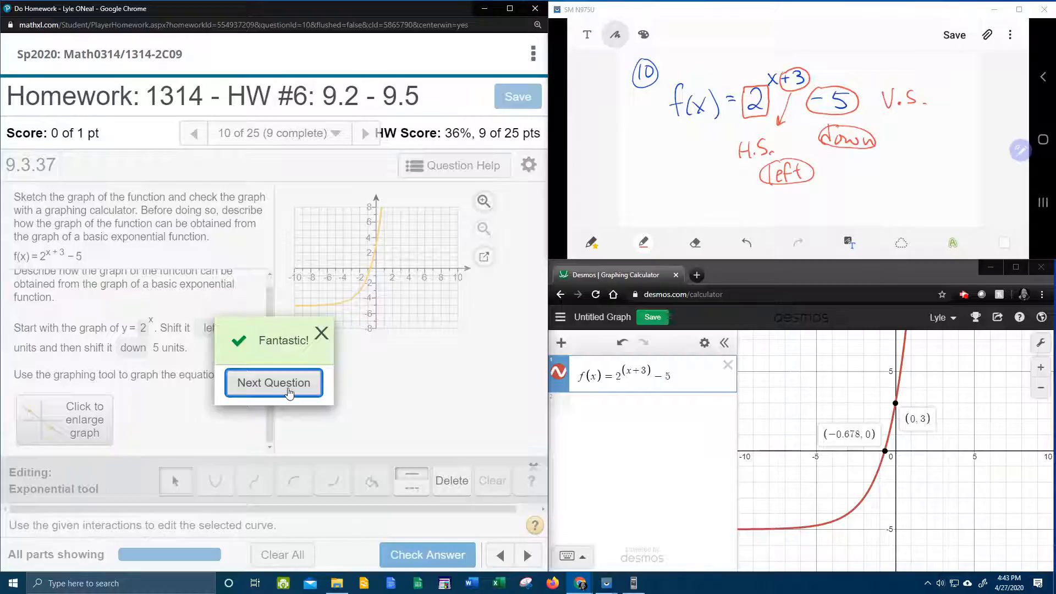